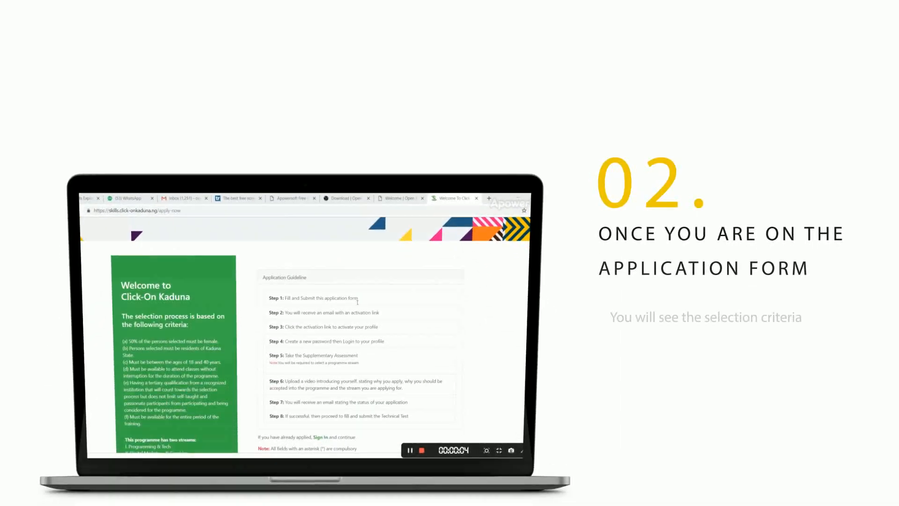
- Scroll through the completed application form to review the filled-in entries
scroll(up, 3)
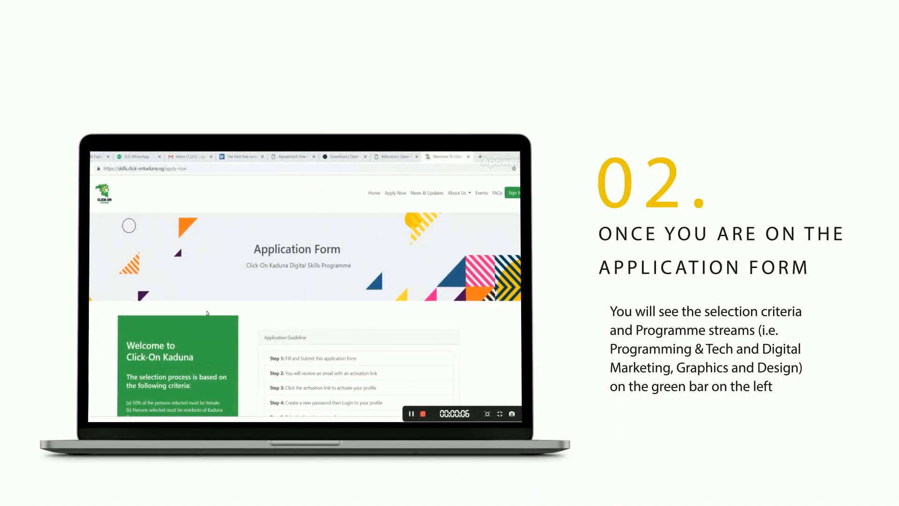
scroll(down, 3)
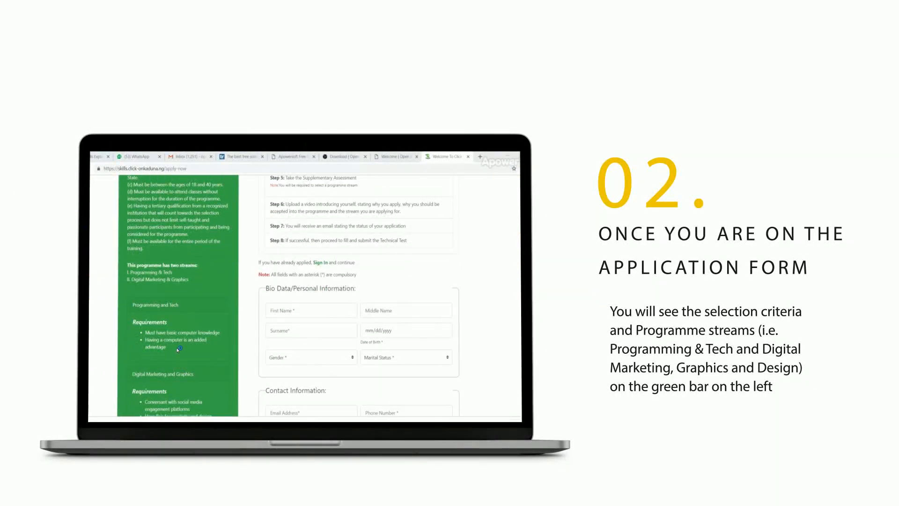
scroll(down, 3)
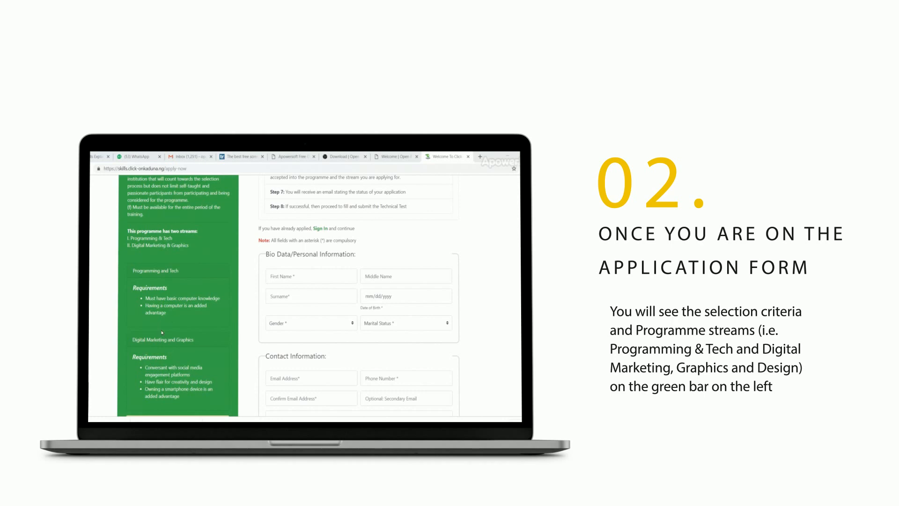
scroll(up, 3)
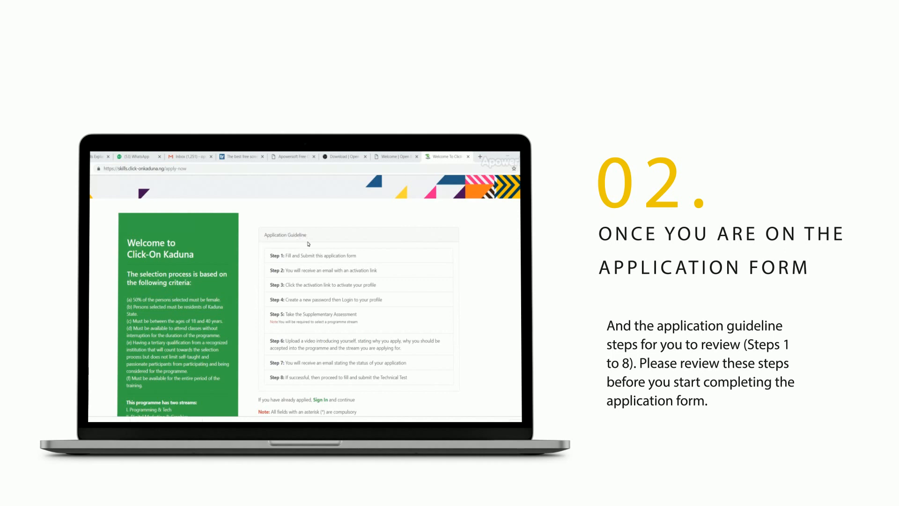
mouse_move(291, 333)
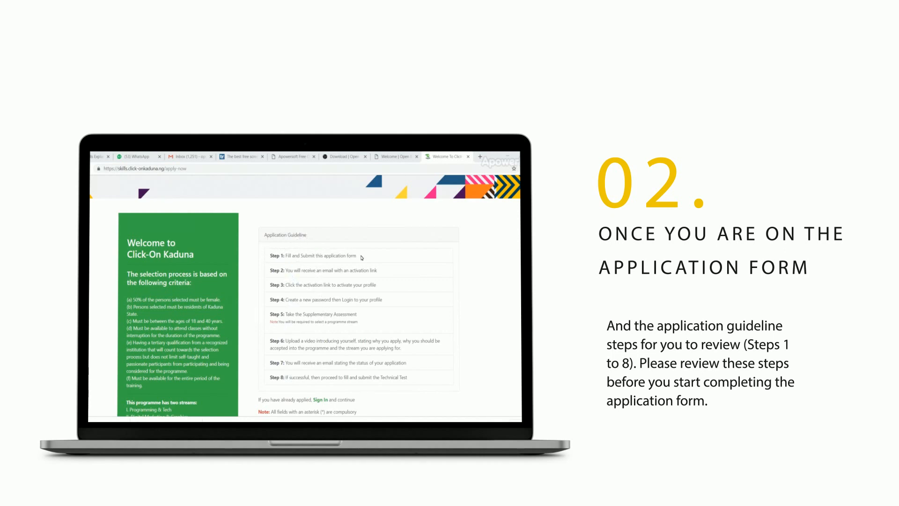
mouse_move(337, 262)
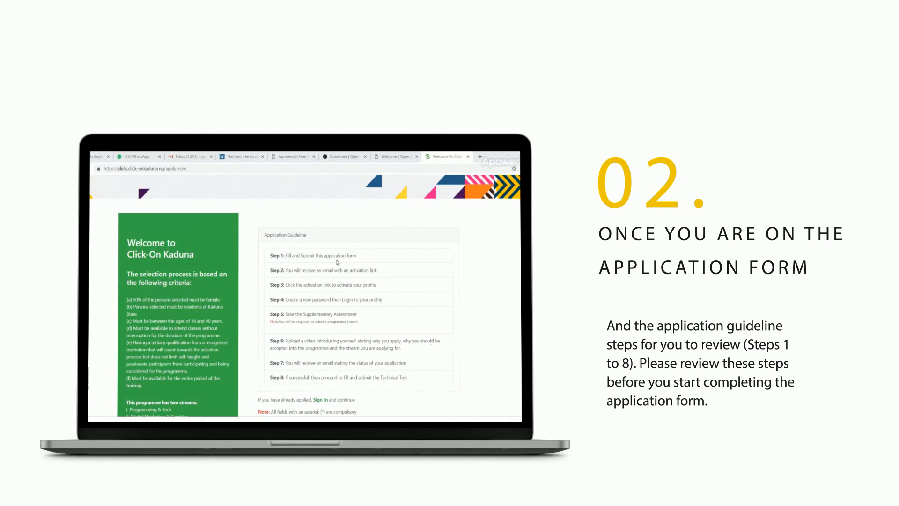
scroll(down, 3)
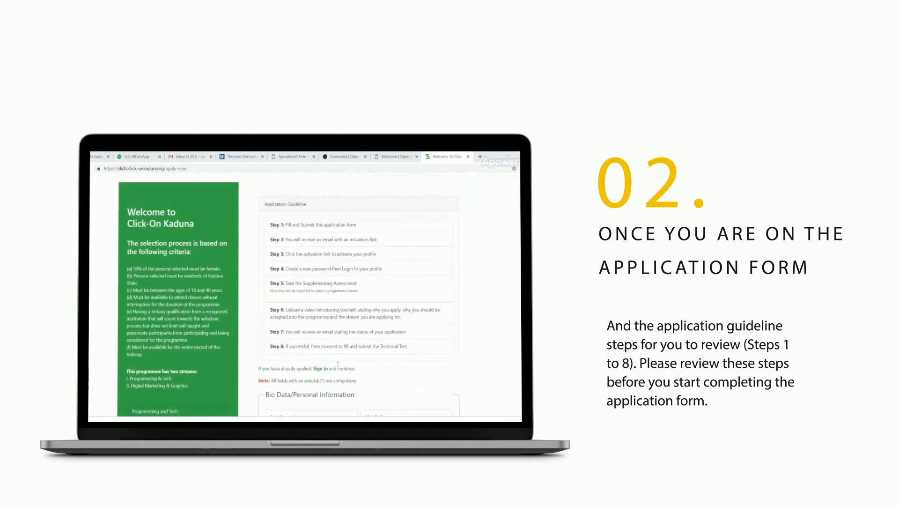
scroll(down, 3)
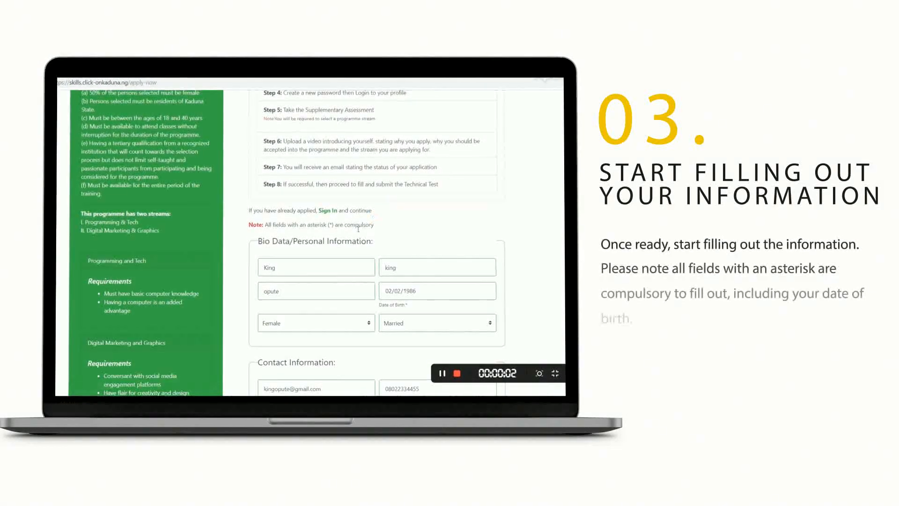
scroll(down, 3)
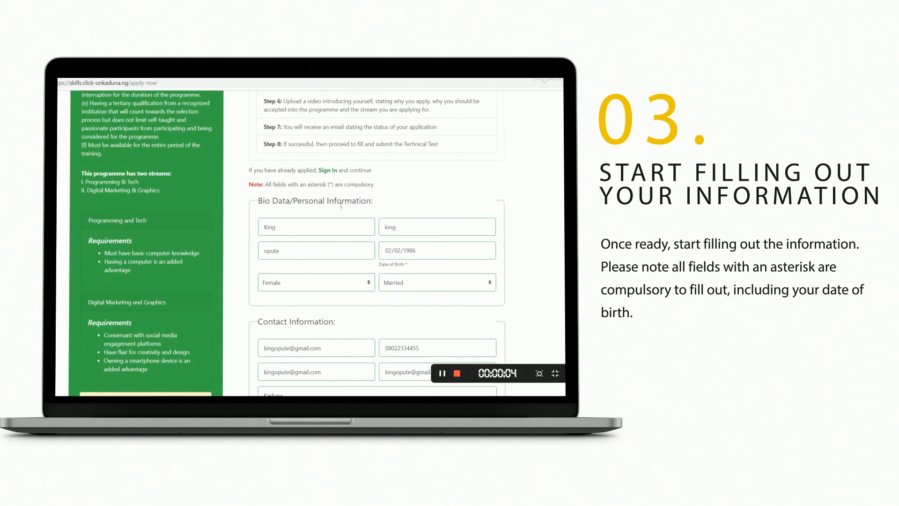
scroll(down, 3)
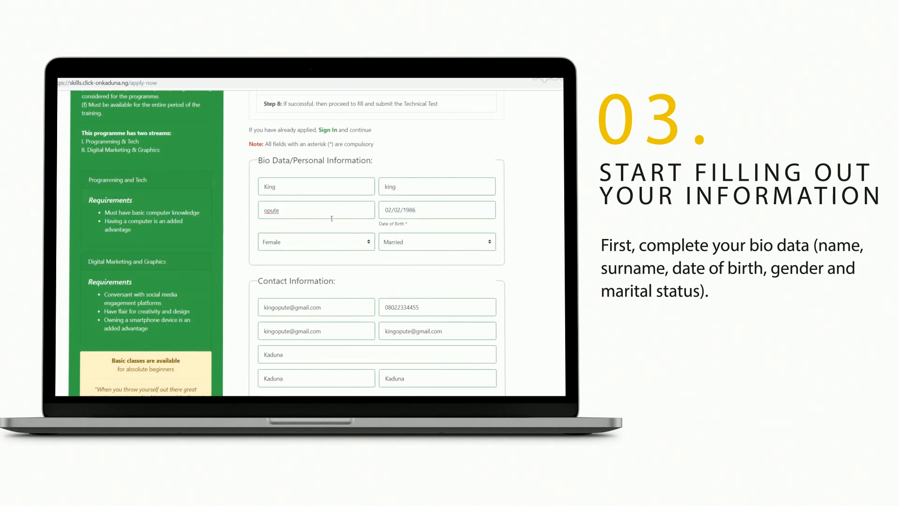
click(436, 209)
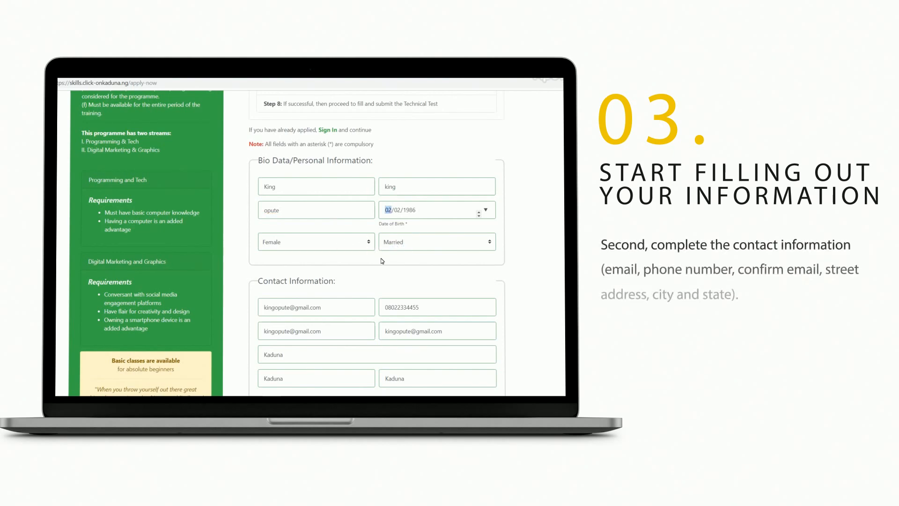
scroll(down, 3)
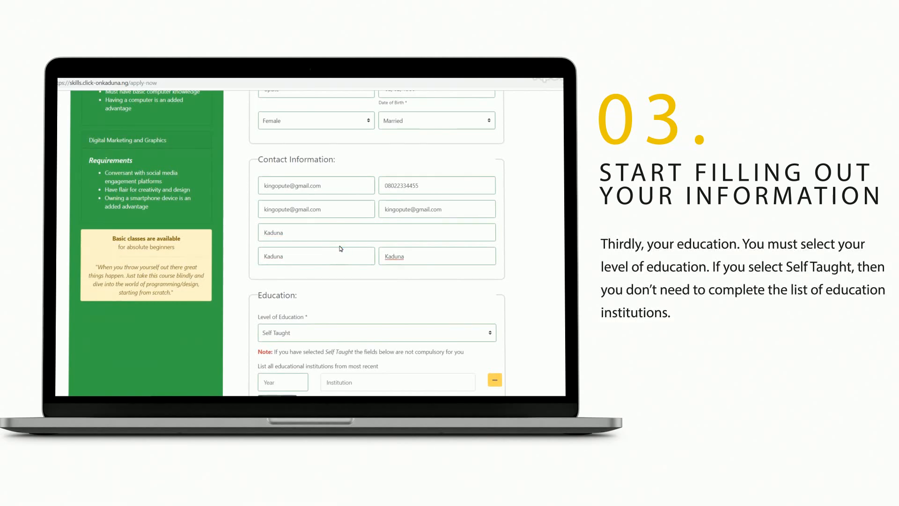
scroll(down, 3)
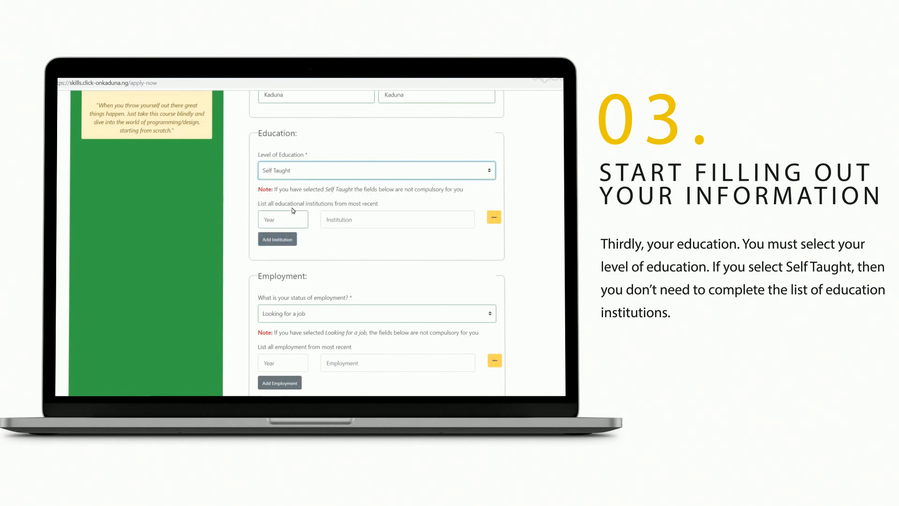
mouse_move(467, 188)
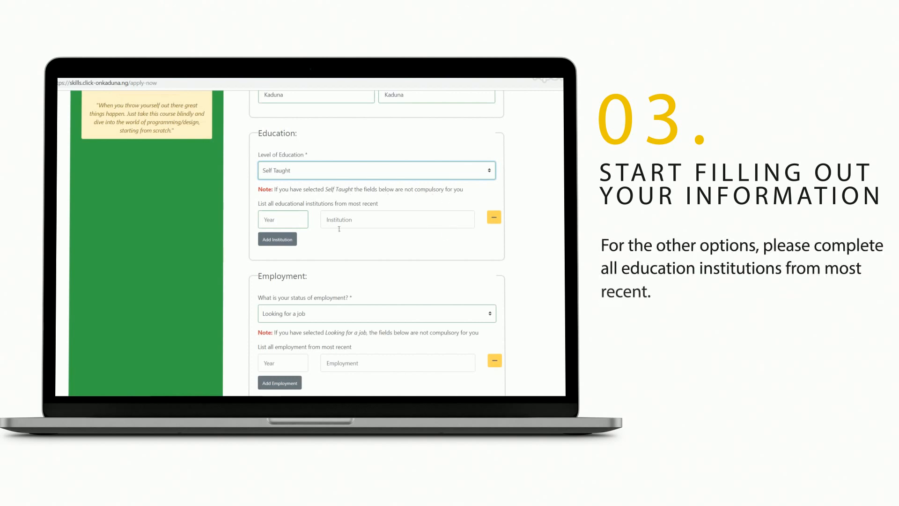
scroll(down, 3)
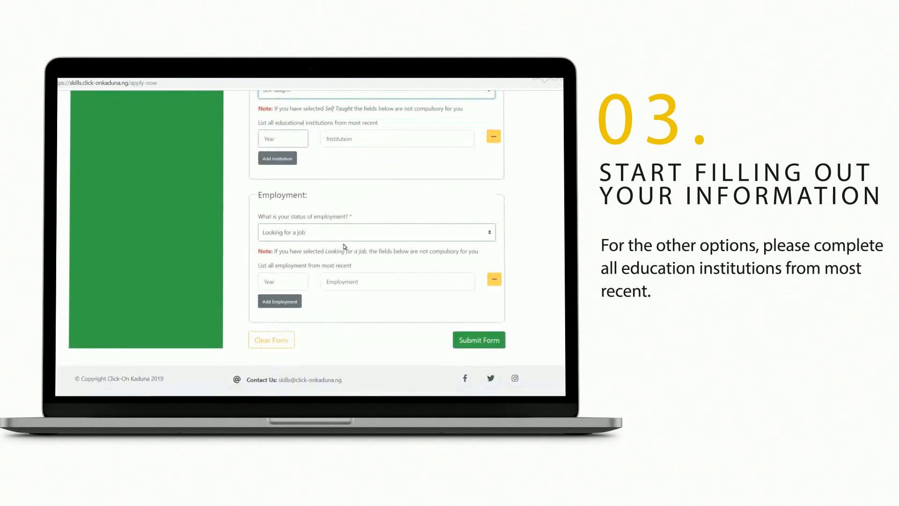
scroll(up, 3)
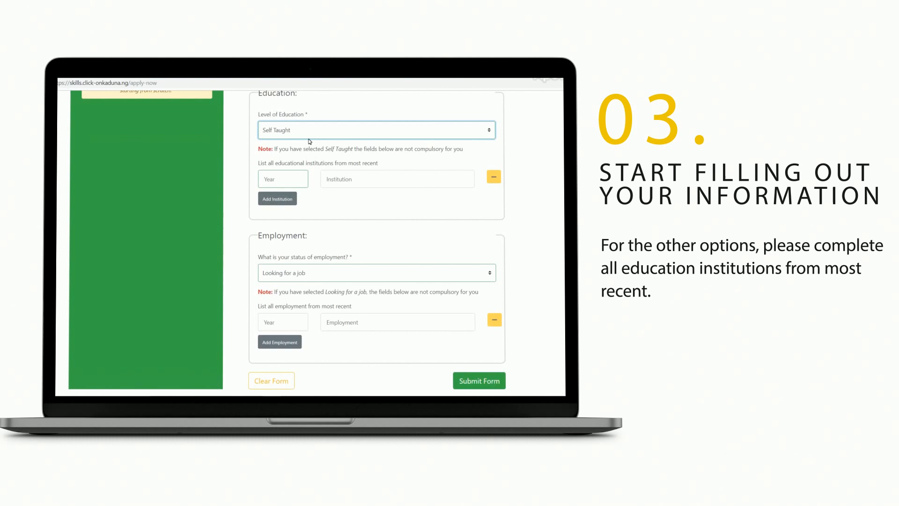
click(376, 130)
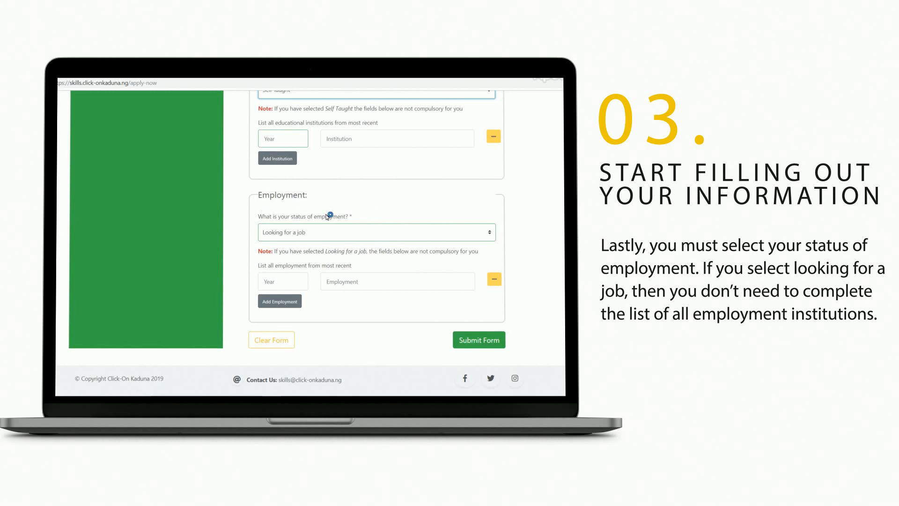
- Set employment status to 'Looking for a job' and submit the application form
click(375, 233)
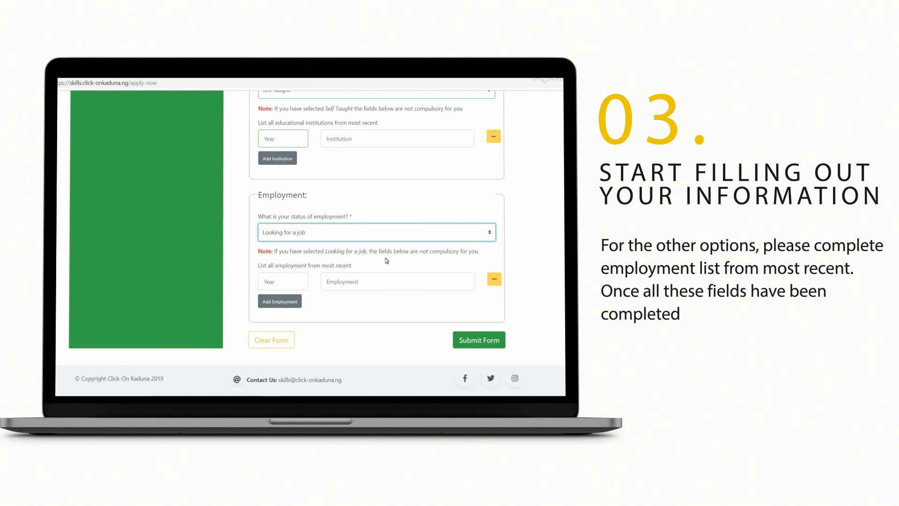
click(376, 232)
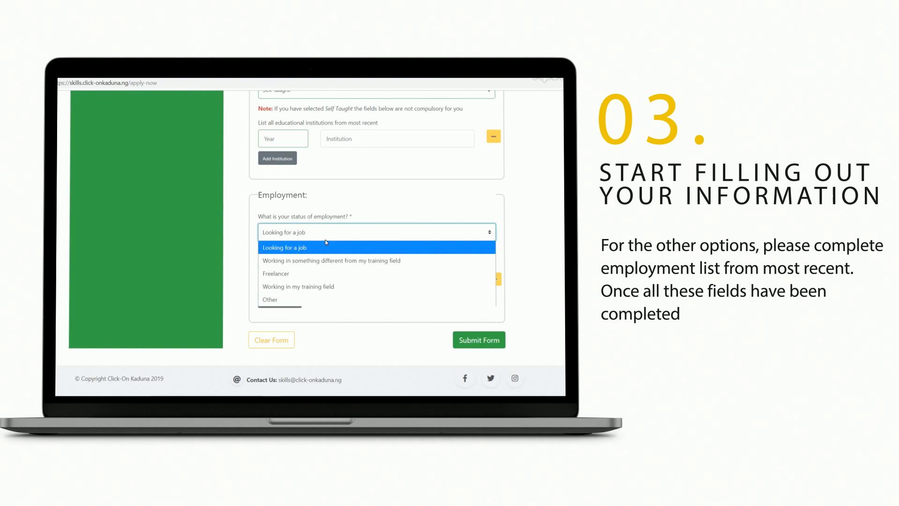
click(283, 248)
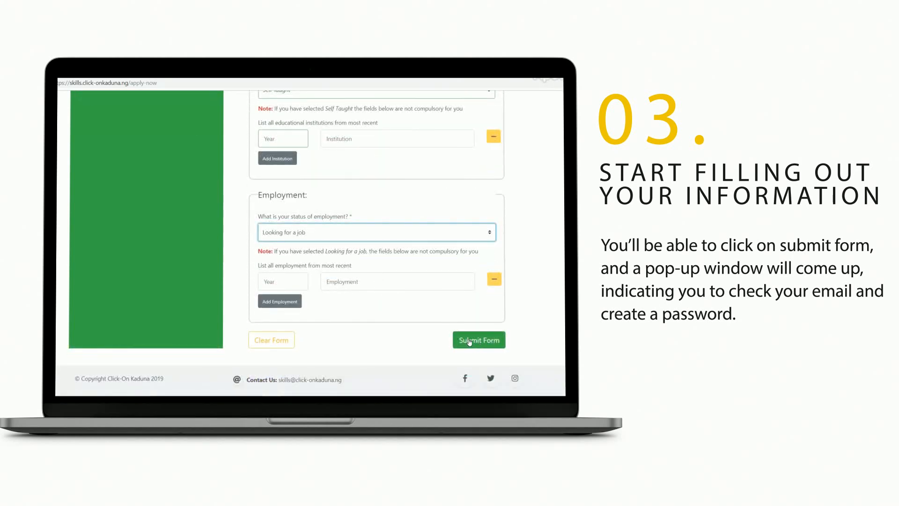
click(479, 339)
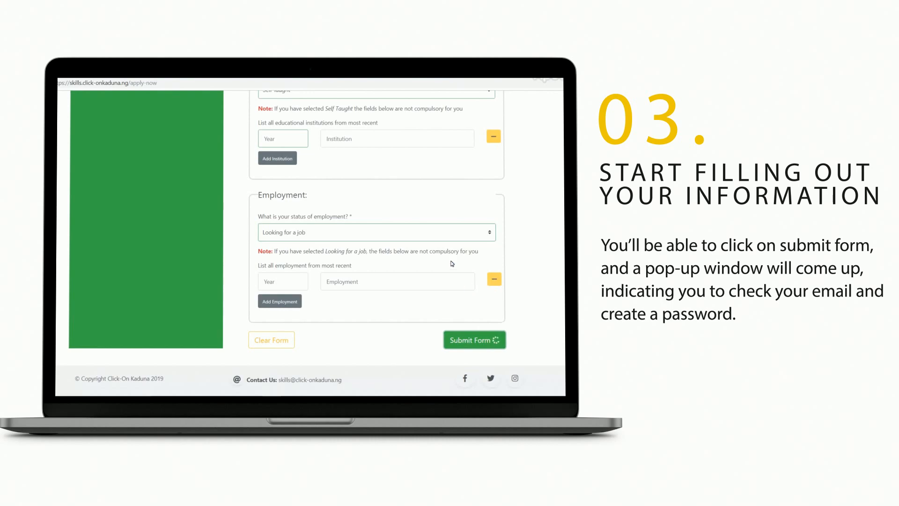
click(474, 340)
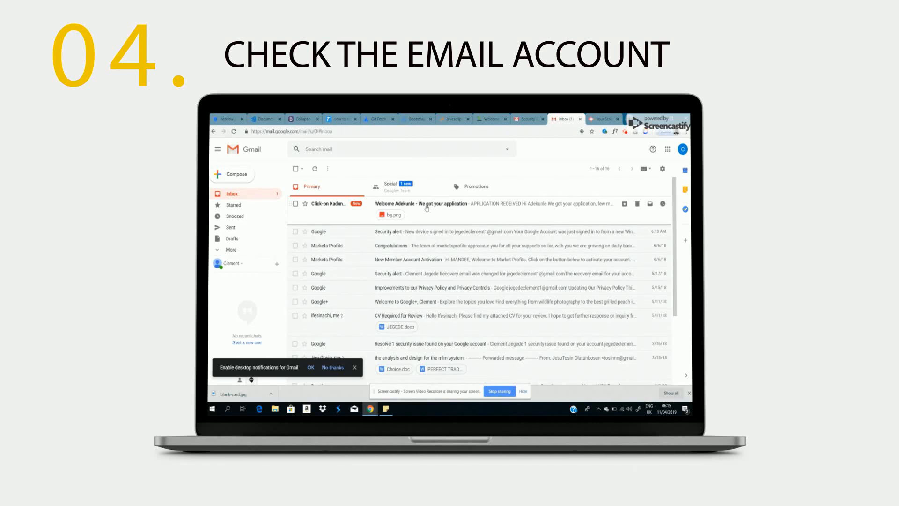
- Open the 'We got your application' email and follow its Verify & Activate link
click(421, 204)
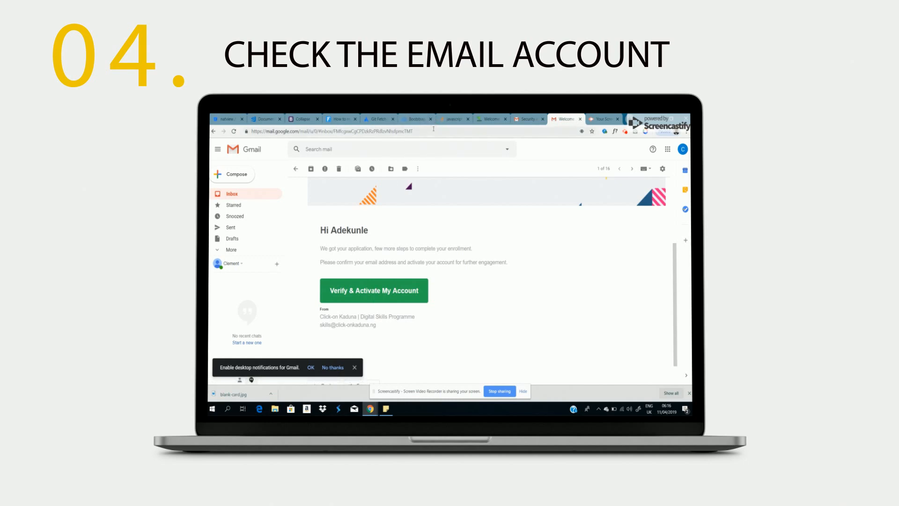
click(373, 290)
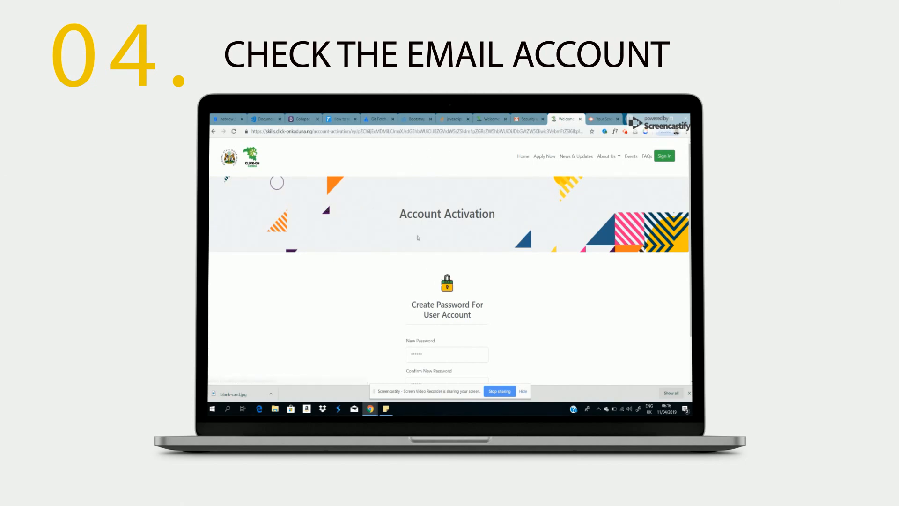
- Activate the account with the newly entered password
scroll(down, 3)
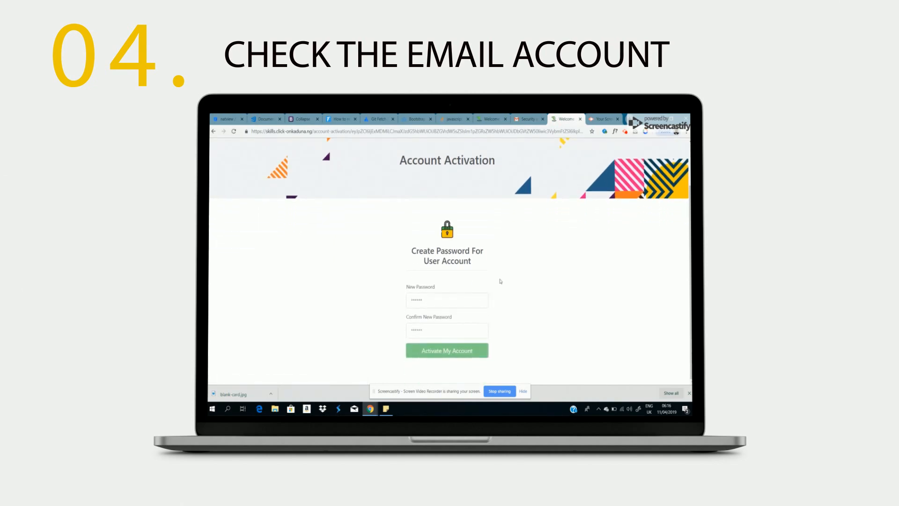
click(447, 299)
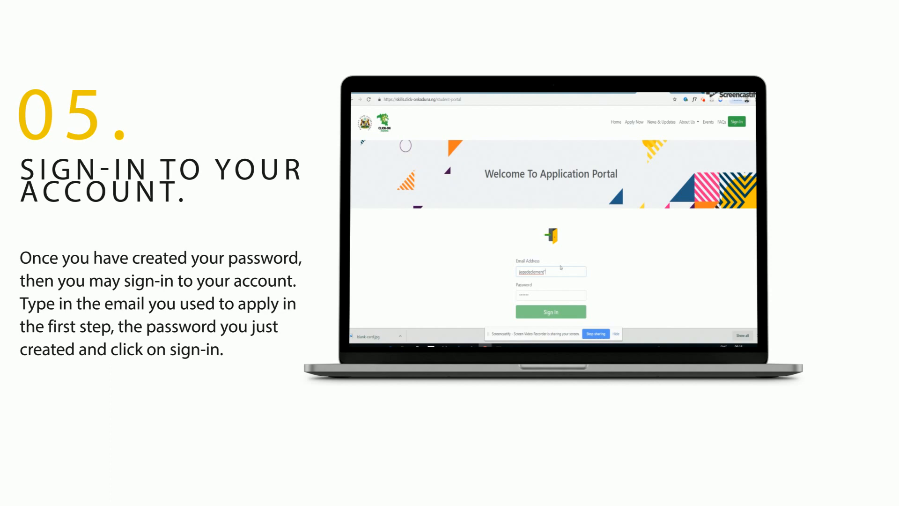
- Sign in to the portal with the registered email and password
text(@n)
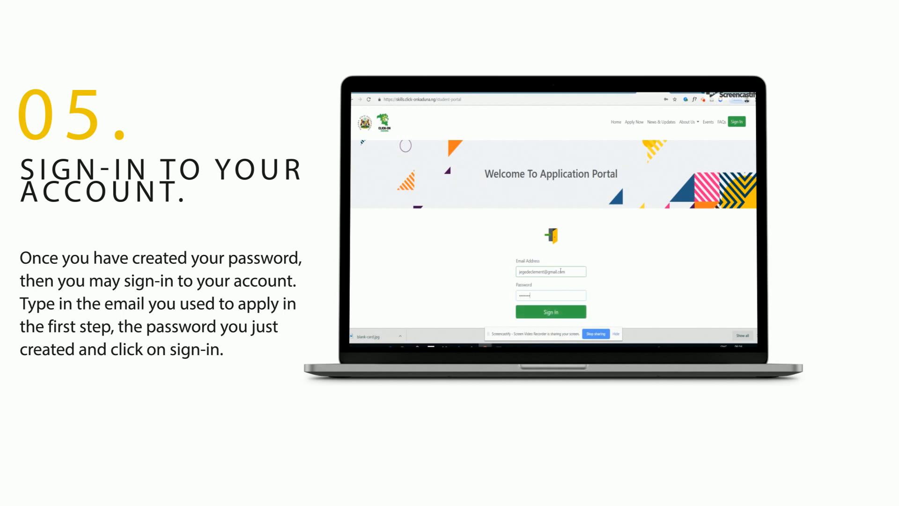
click(550, 311)
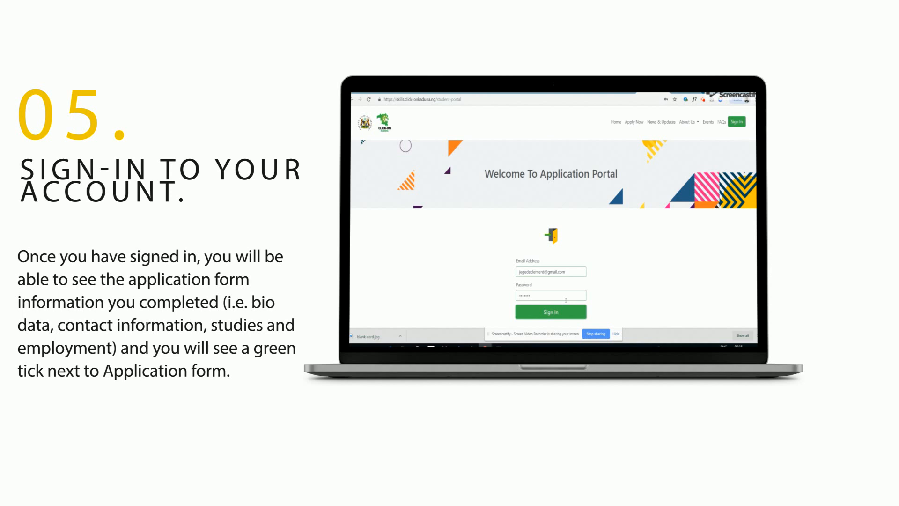
click(551, 311)
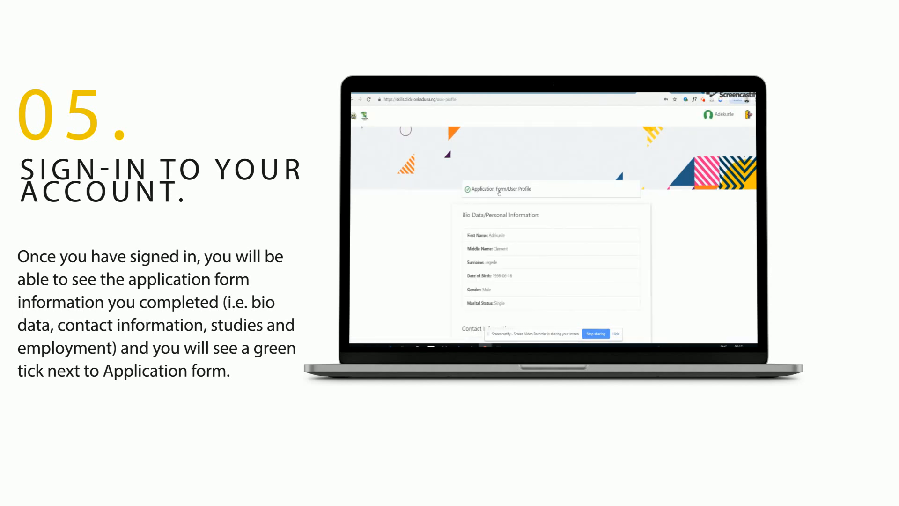
scroll(down, 3)
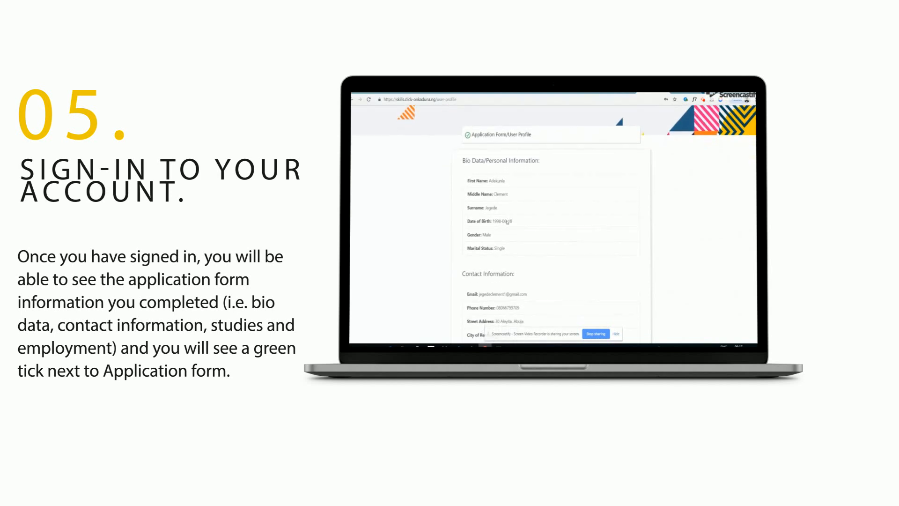
scroll(down, 3)
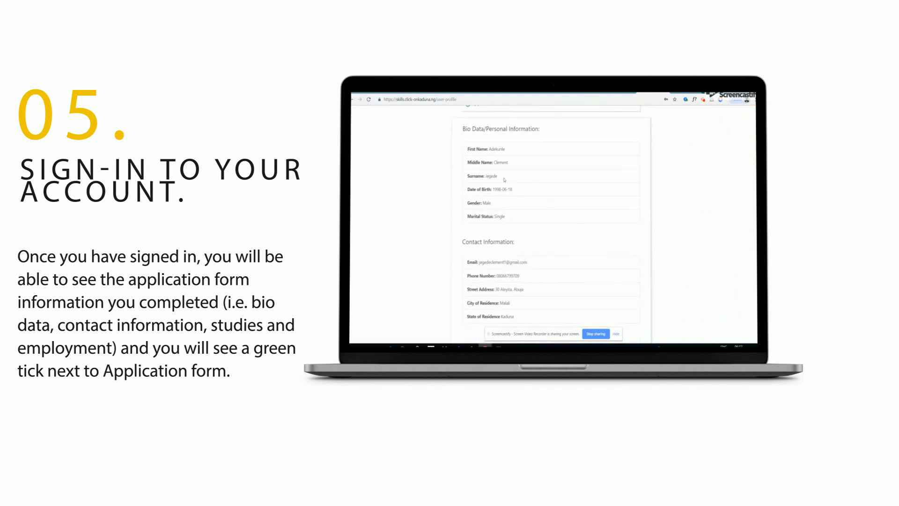
scroll(down, 3)
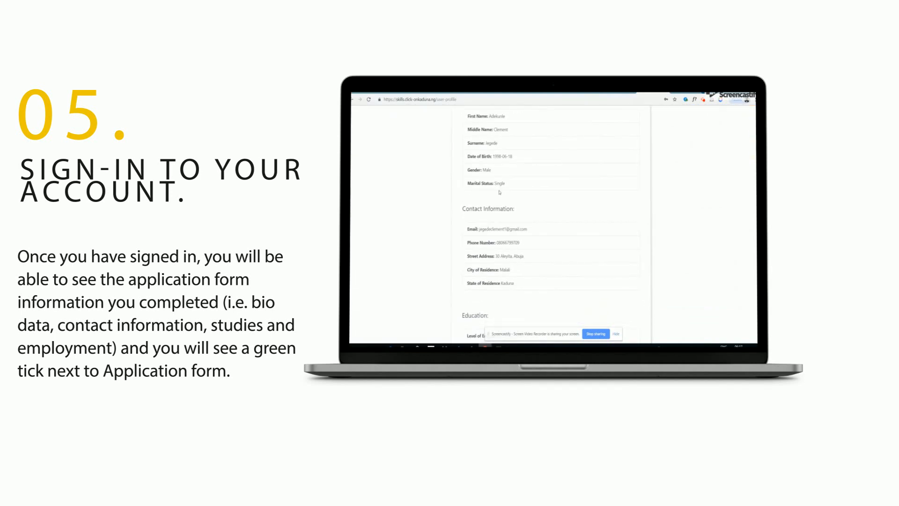
scroll(down, 3)
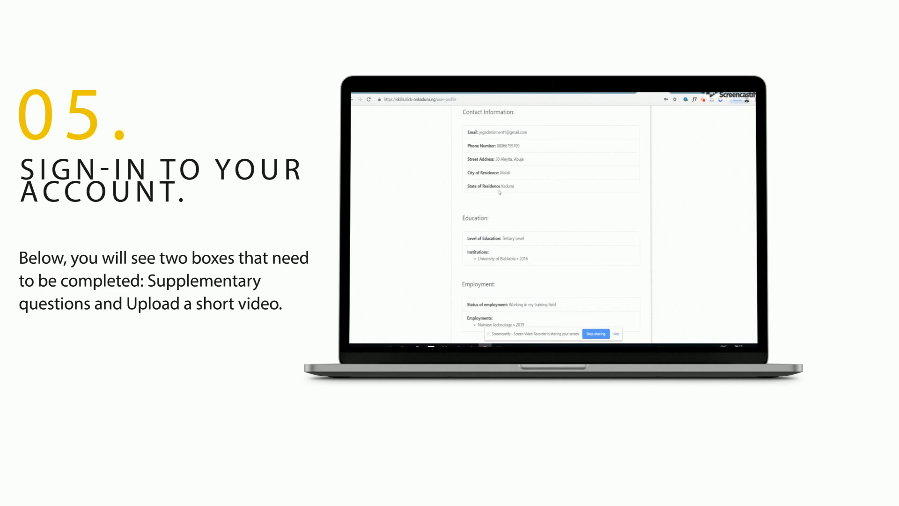
scroll(down, 3)
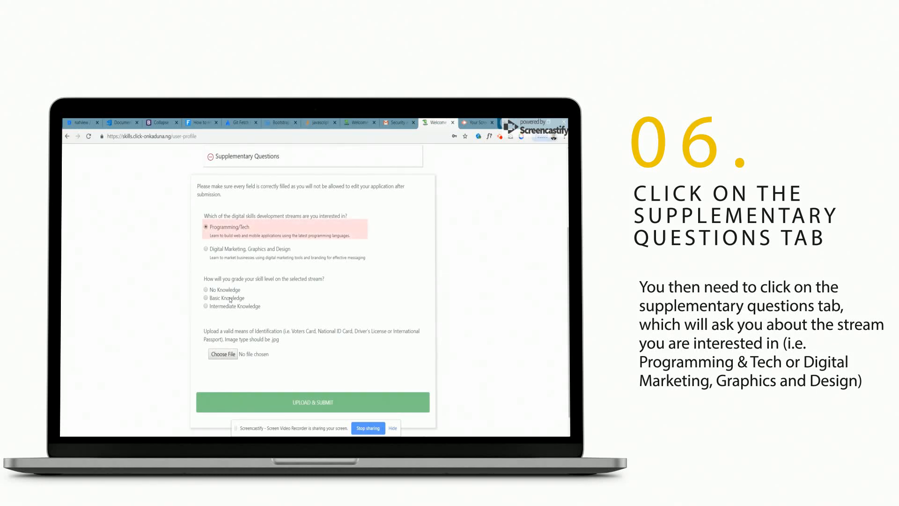
- Choose the Programming/Tech stream and Basic Knowledge skill level, then start the ID upload
click(205, 248)
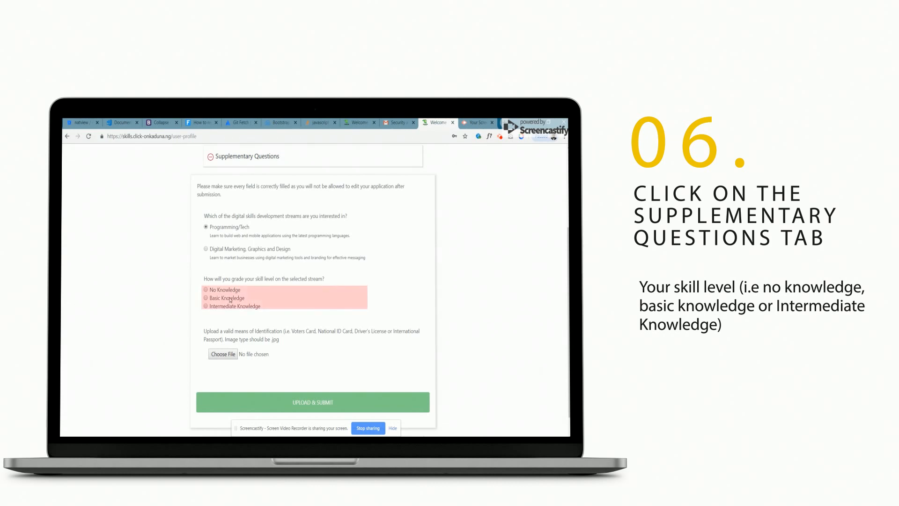
click(206, 298)
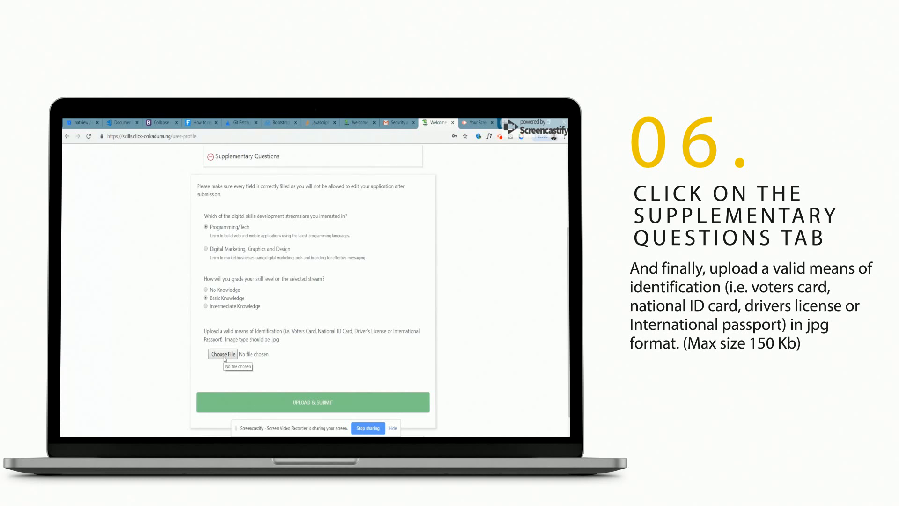
click(223, 354)
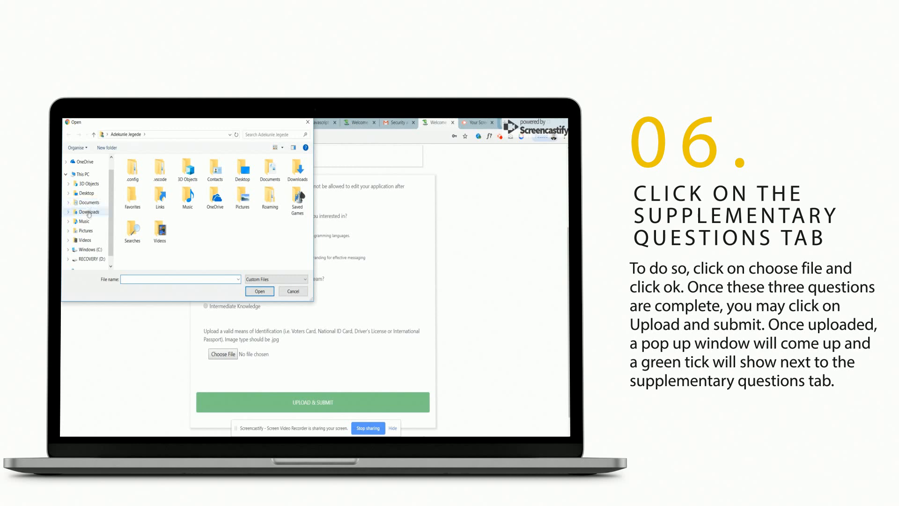
- Upload blank-card from Downloads as the ID and submit the supplementary answers
click(89, 211)
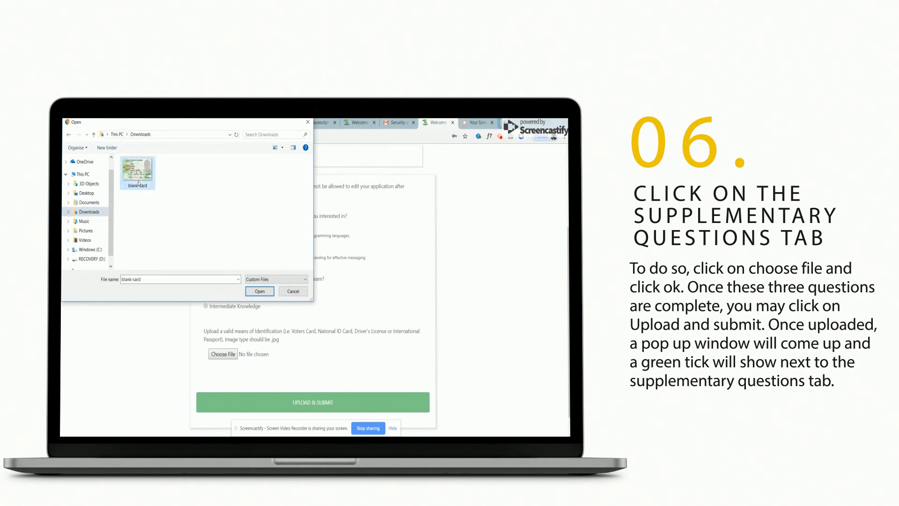
click(259, 291)
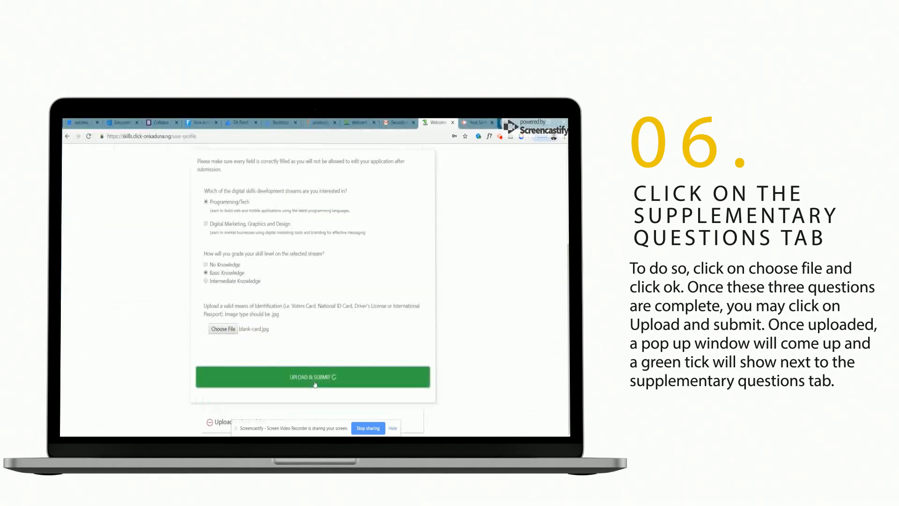
click(313, 377)
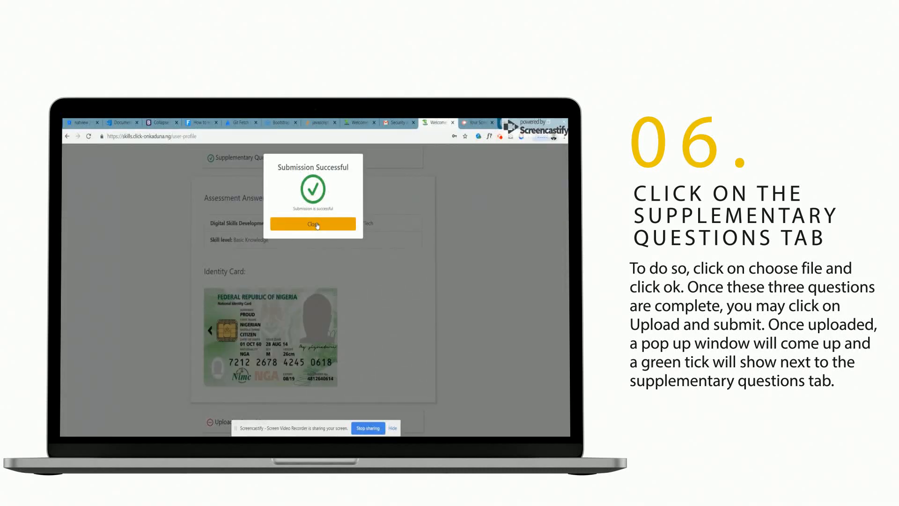
click(313, 224)
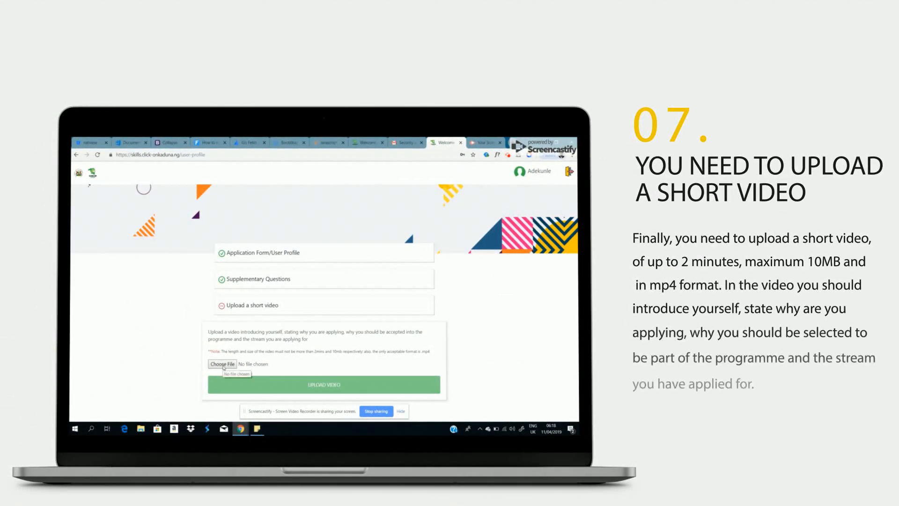
- Upload the mp4 introduction video from Downloads and dismiss the success message
click(221, 363)
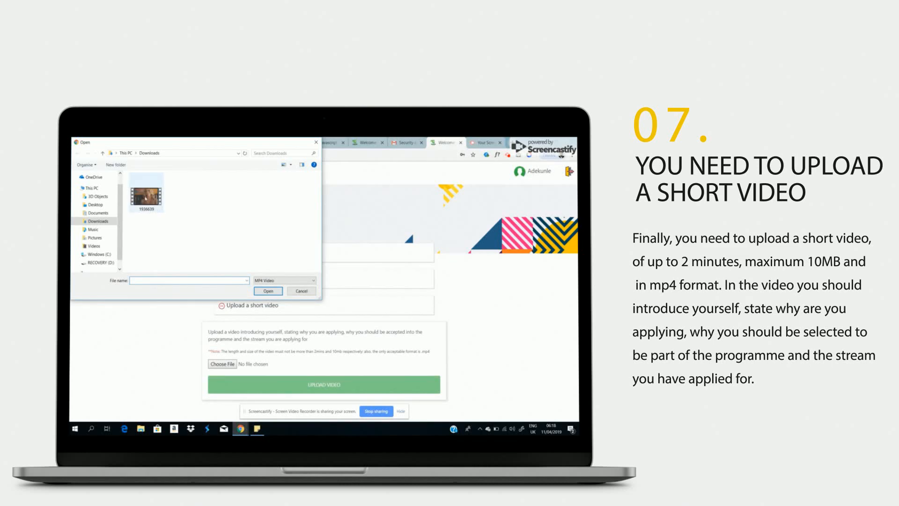
click(146, 195)
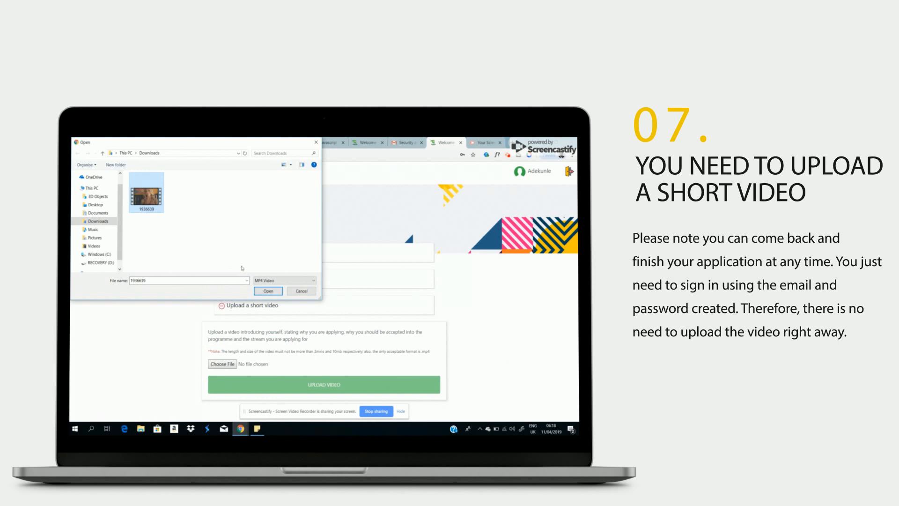
click(267, 291)
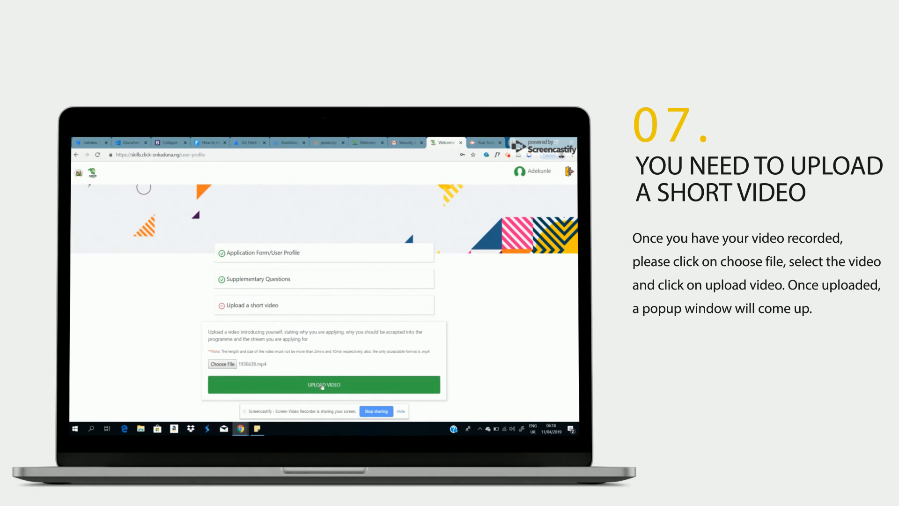
click(324, 384)
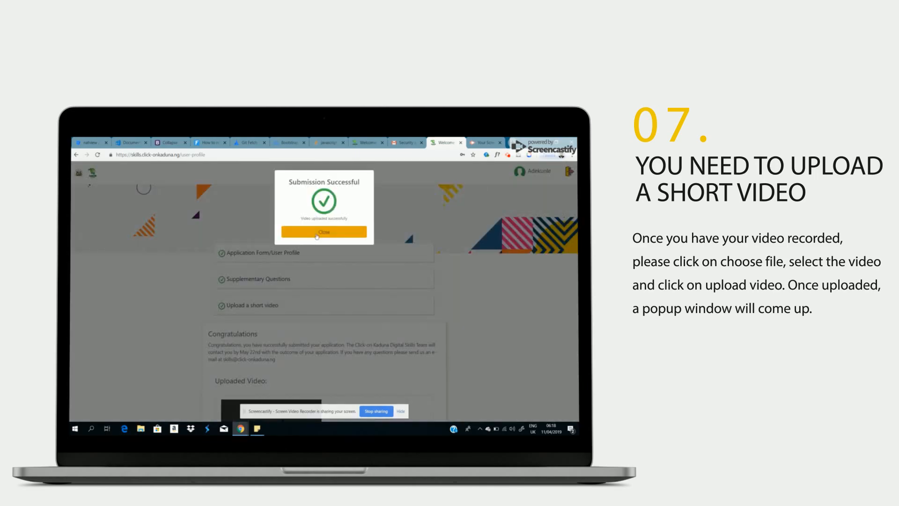
click(324, 232)
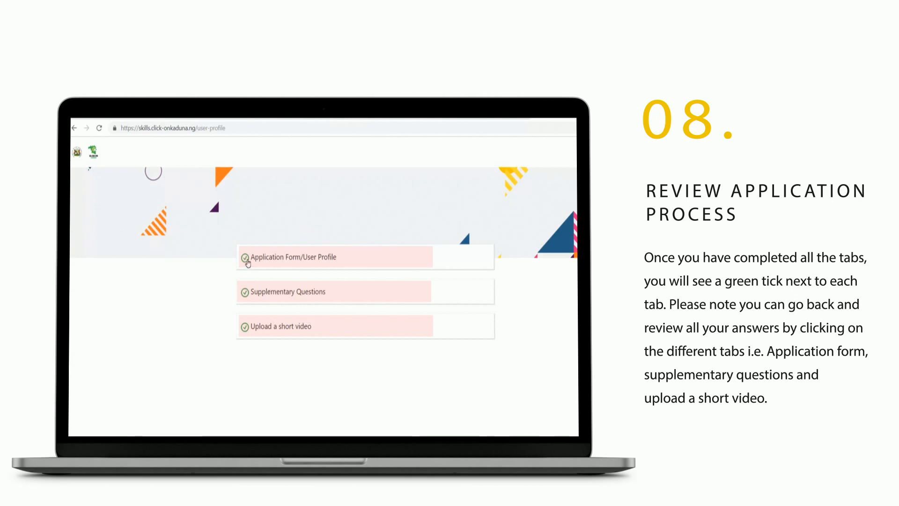
- Expand Application Form/User Profile and scroll through the submitted bio data
click(294, 257)
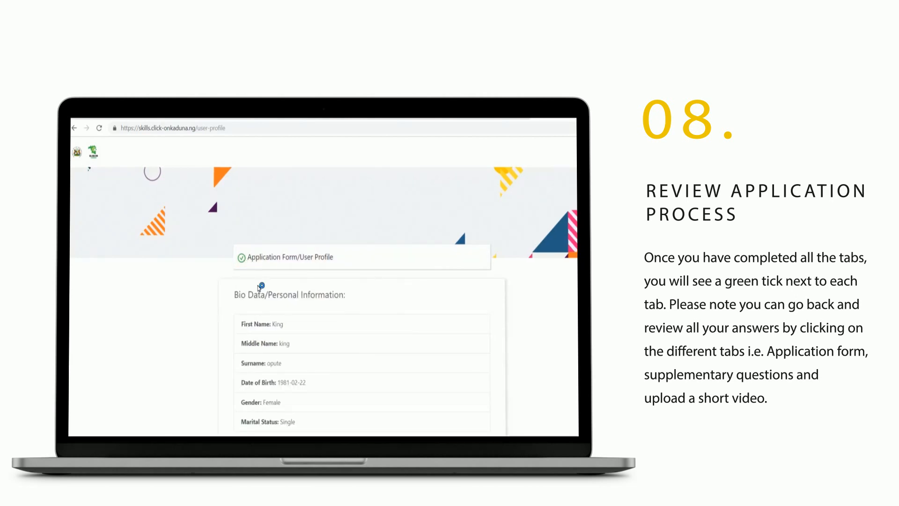
scroll(down, 3)
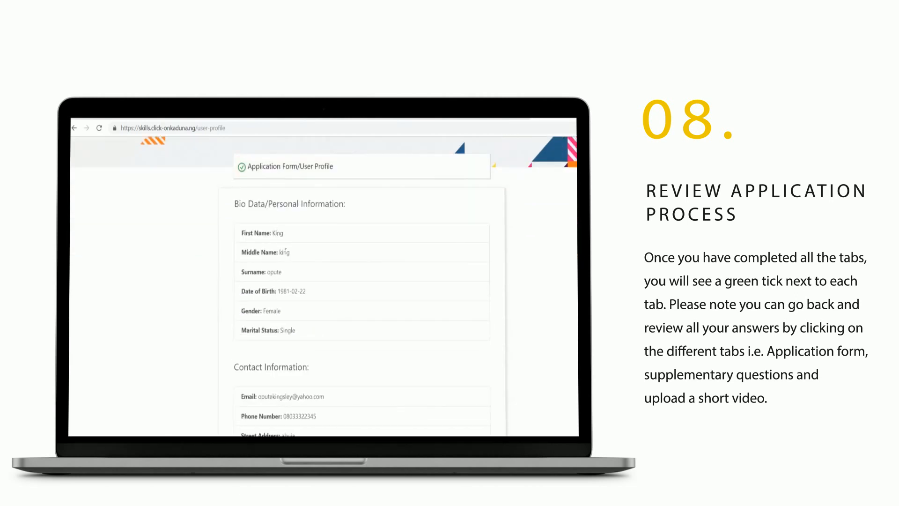
scroll(down, 3)
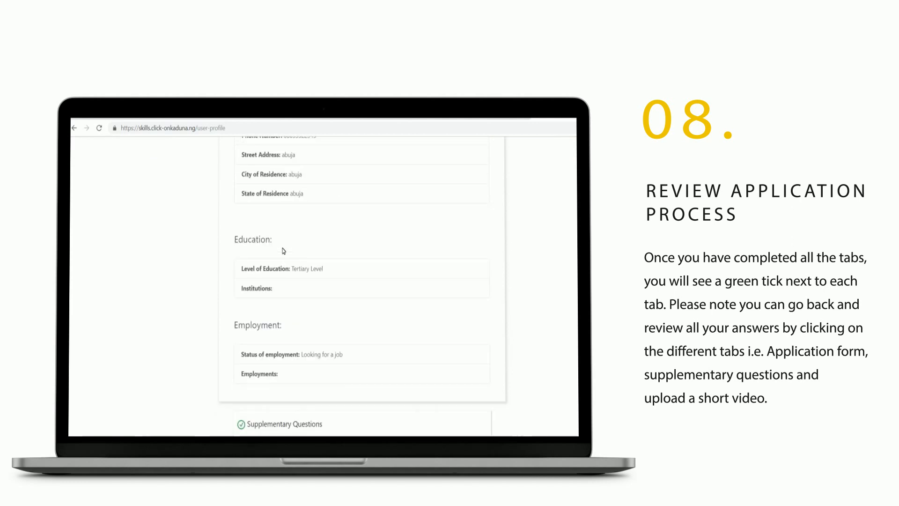
scroll(up, 3)
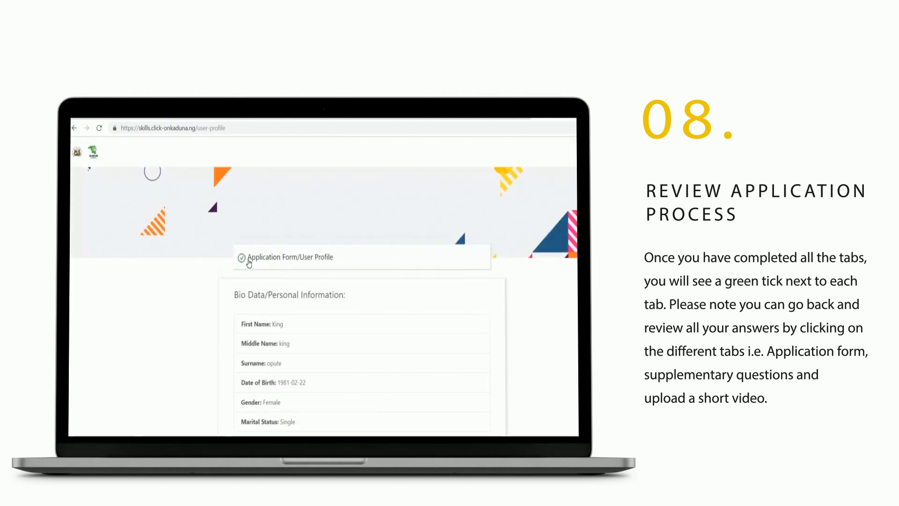